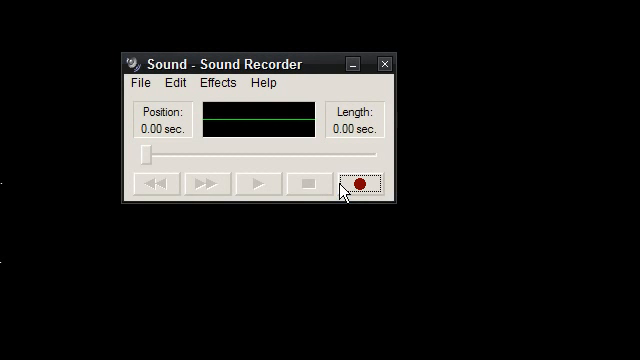
# - Begin recording a new sound with the red Record button
pyautogui.click(360, 184)
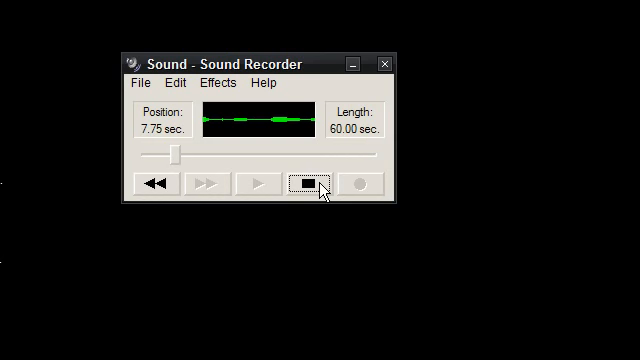
# - Stop the recording with roughly ten seconds of audio captured
pyautogui.click(308, 184)
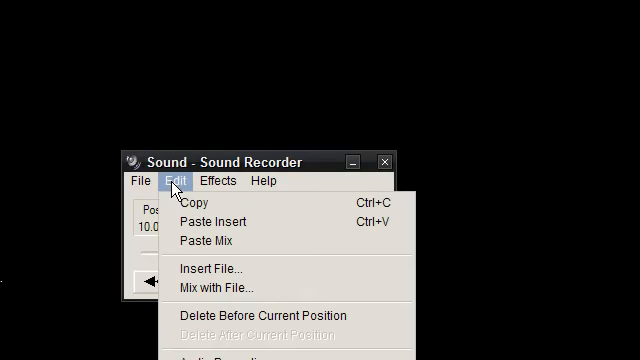
pyautogui.moveTo(184, 204)
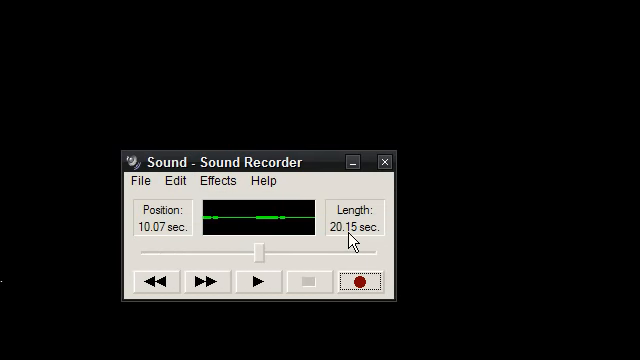
# - Paste Insert another copy so the sound reaches 40.30 seconds, then exit the recorder
pyautogui.click(174, 180)
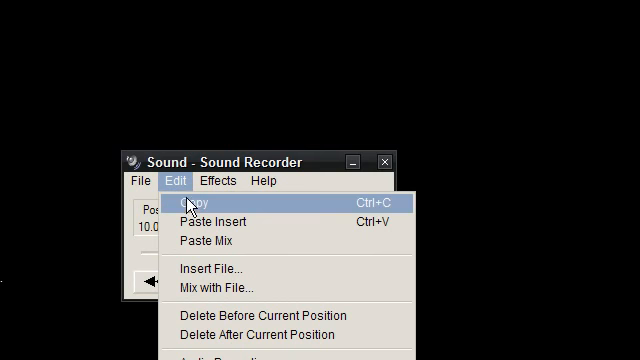
pyautogui.moveTo(210, 220)
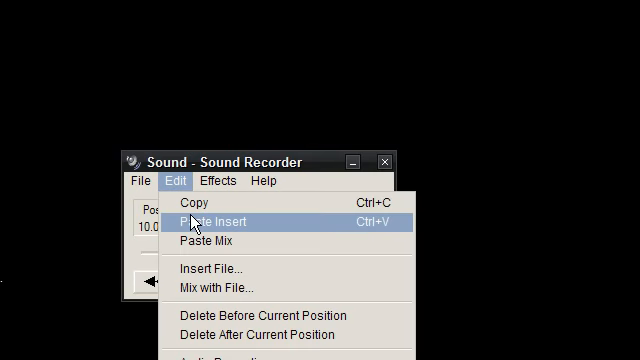
pyautogui.click(200, 218)
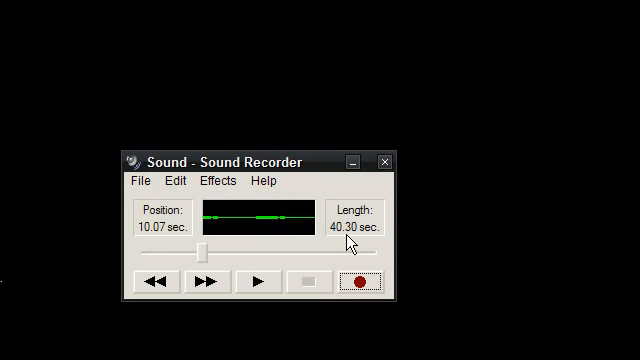
pyautogui.moveTo(360, 206)
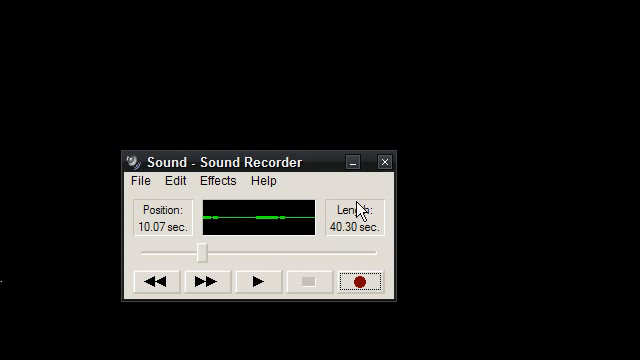
pyautogui.moveTo(328, 240)
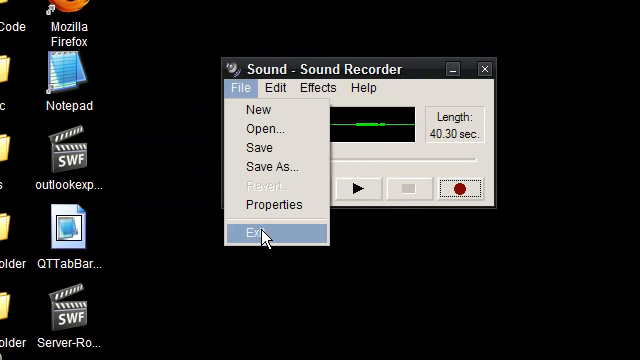
pyautogui.click(268, 232)
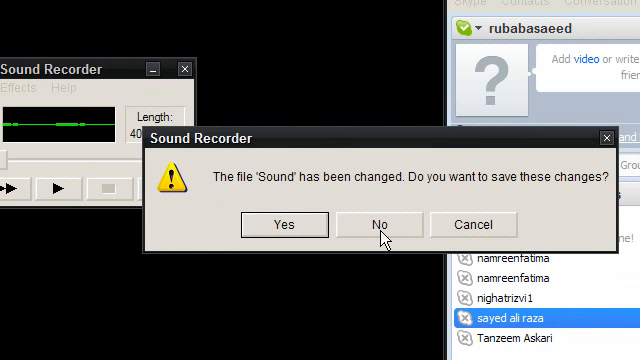